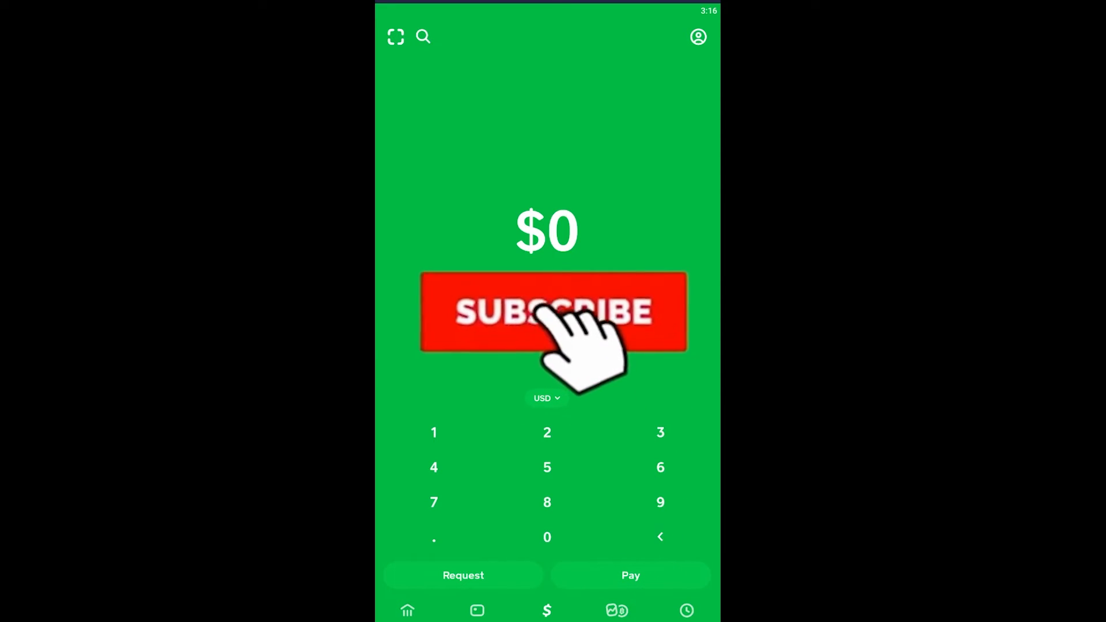
Go to Banking and view the Linked Accounts list (debit card, bank account, credit card).
click(553, 312)
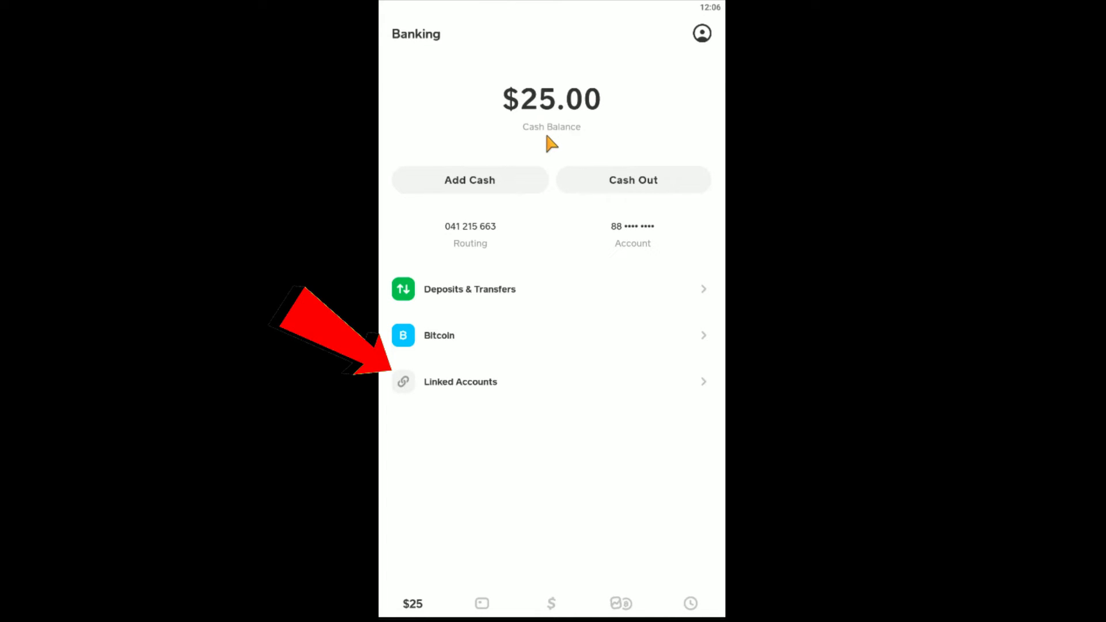
click(459, 381)
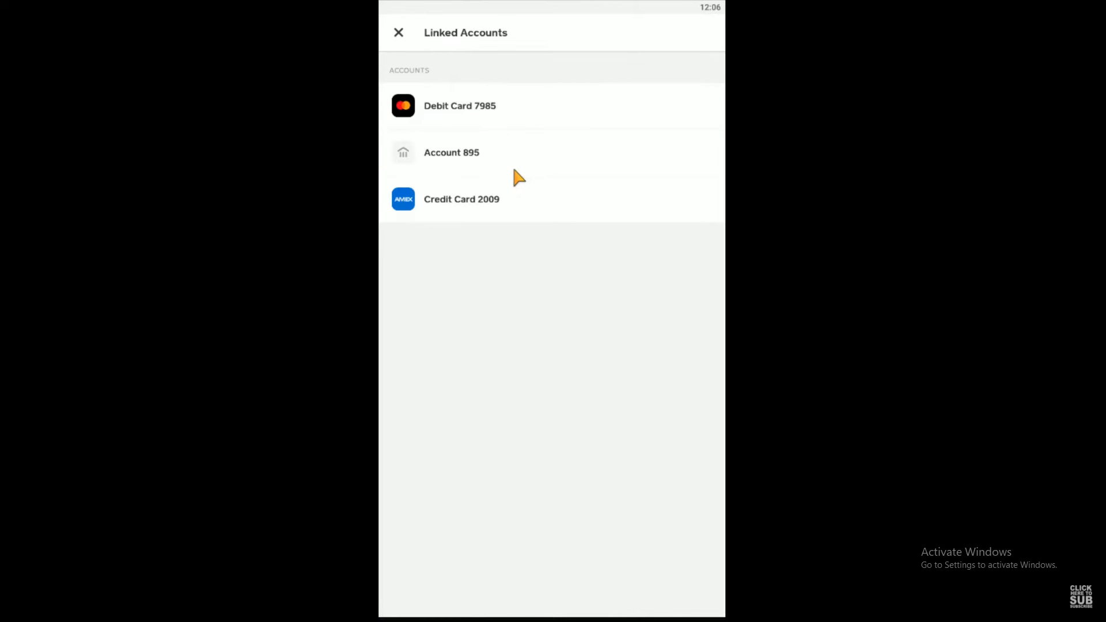
Choose Replace Bank for linked Account 895, bringing up the bank selection list.
click(452, 152)
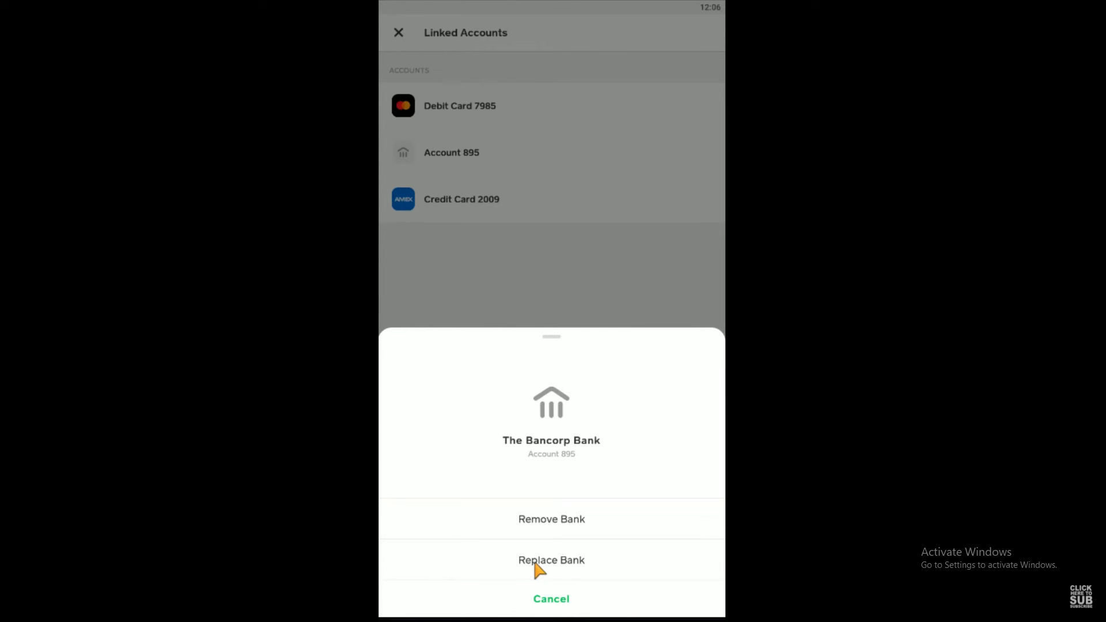
click(550, 560)
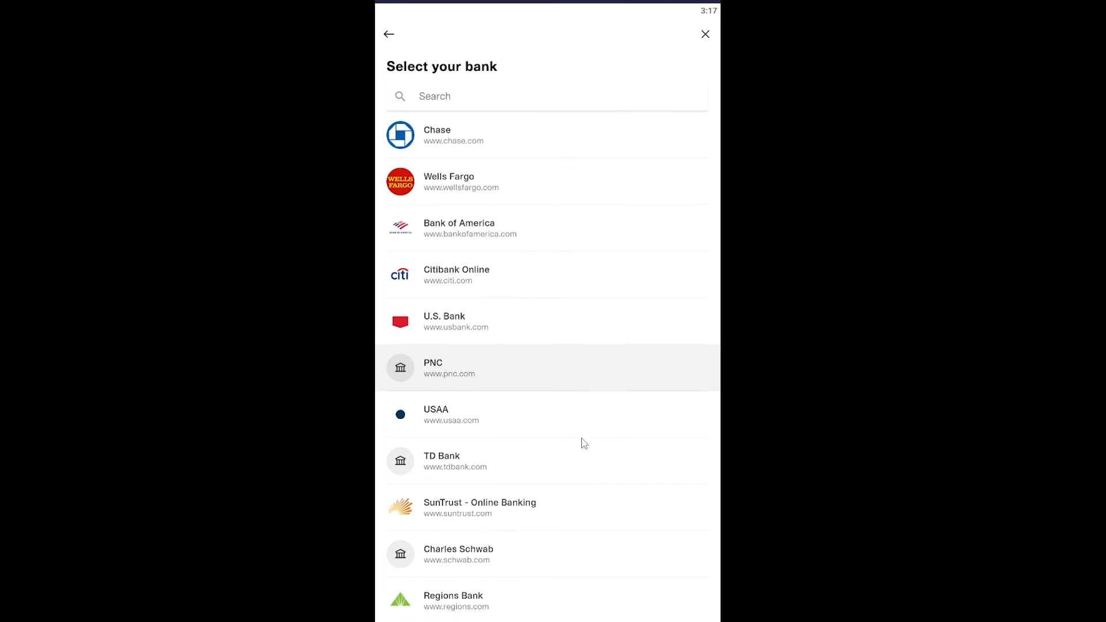
mouse_move(503, 201)
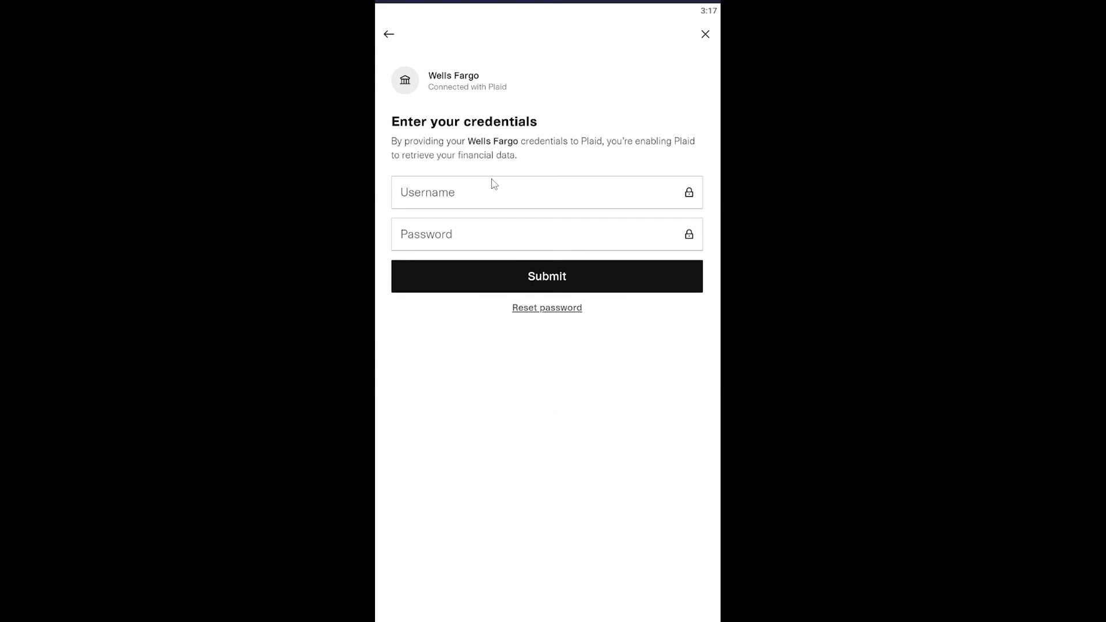
mouse_move(494, 190)
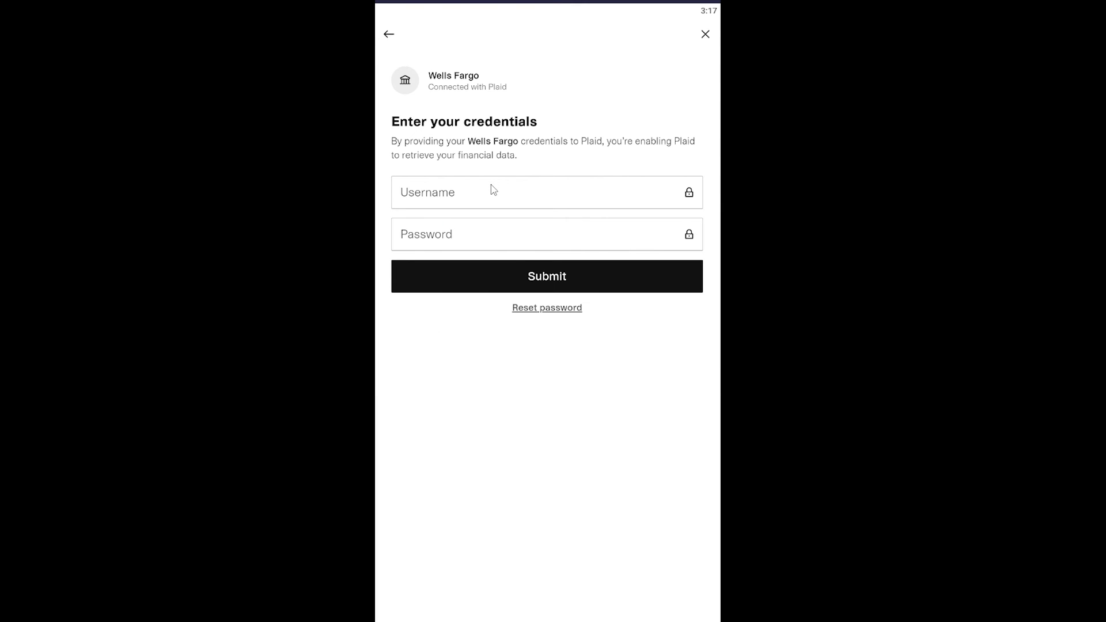
mouse_move(494, 205)
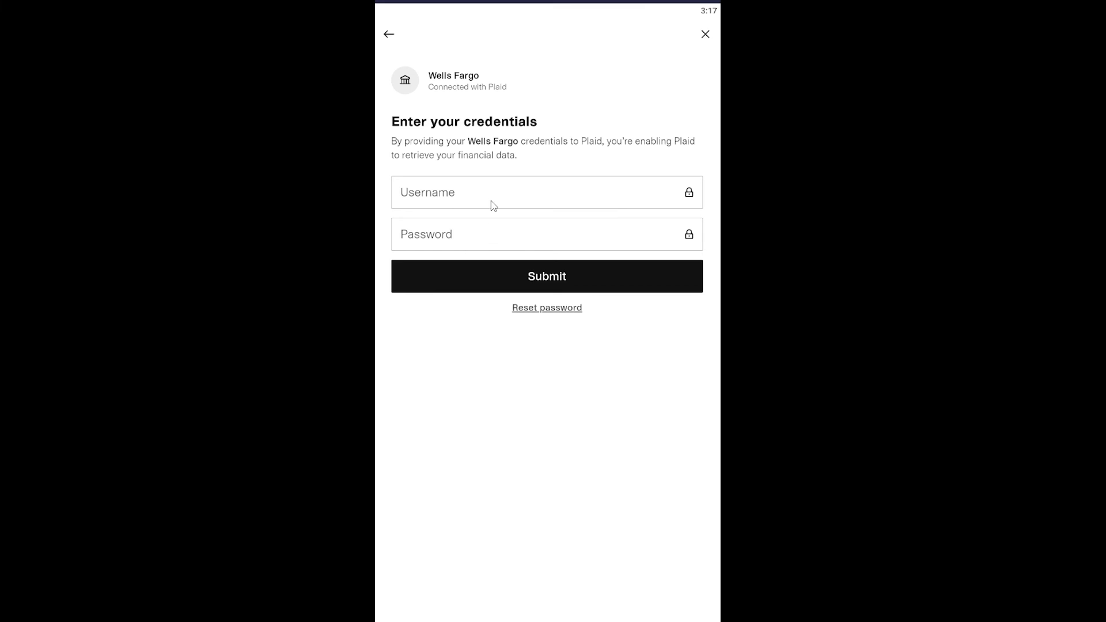
mouse_move(537, 436)
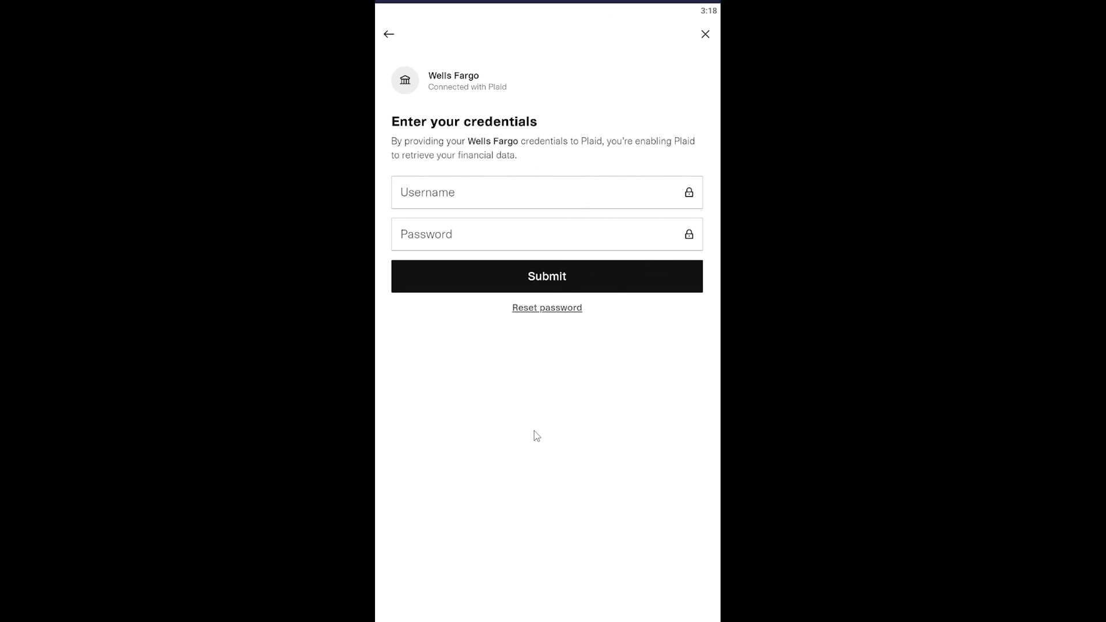
mouse_move(562, 433)
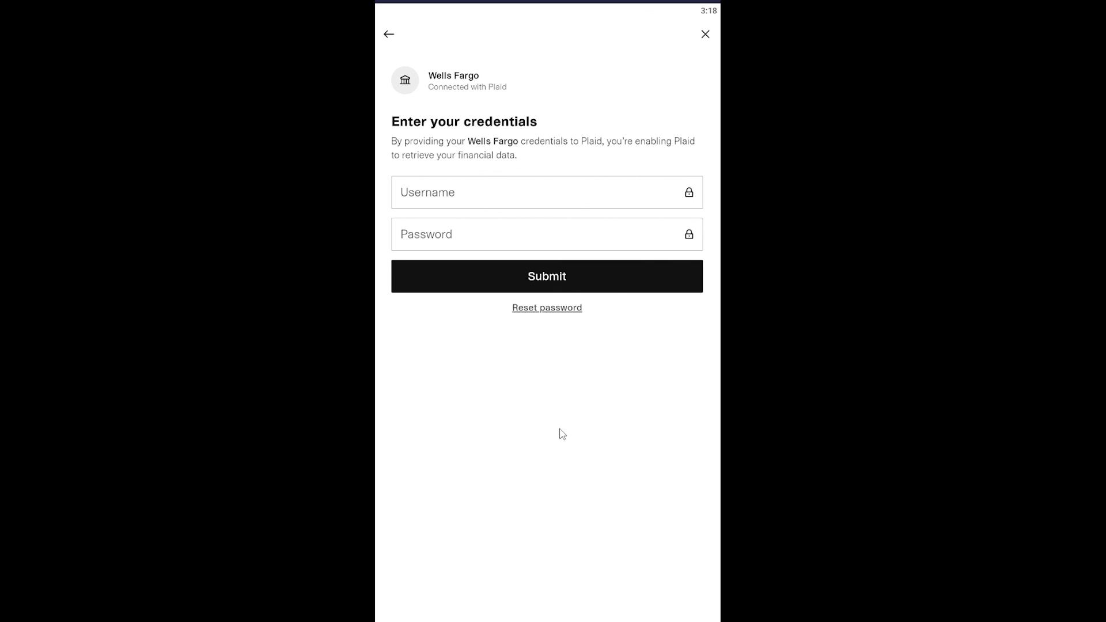